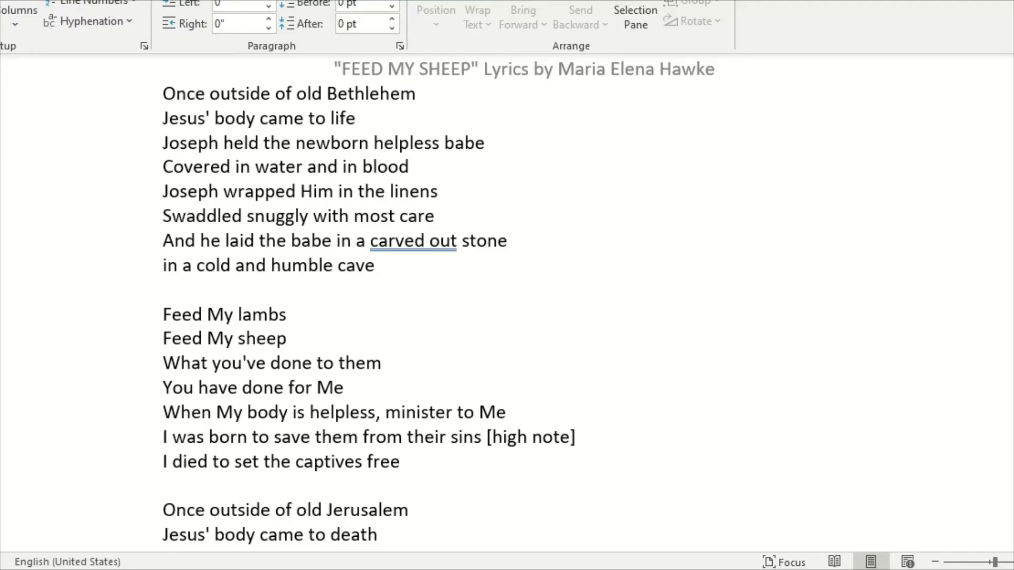
Scroll the lyrics down to the 'Once outside of old Jerusalem' verse and its chorus.
{"action": "scroll", "scroll_direction": "down", "scroll_amount": 3}
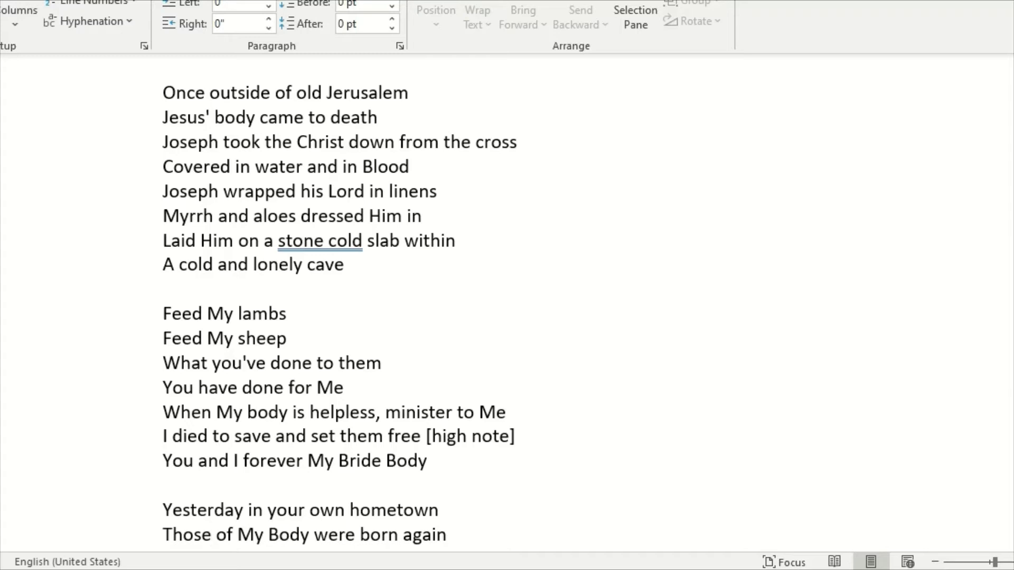
Scroll down until the 'Yesterday in your own hometown' verse is fully visible.
{"action": "left_click", "coordinate": [212, 534]}
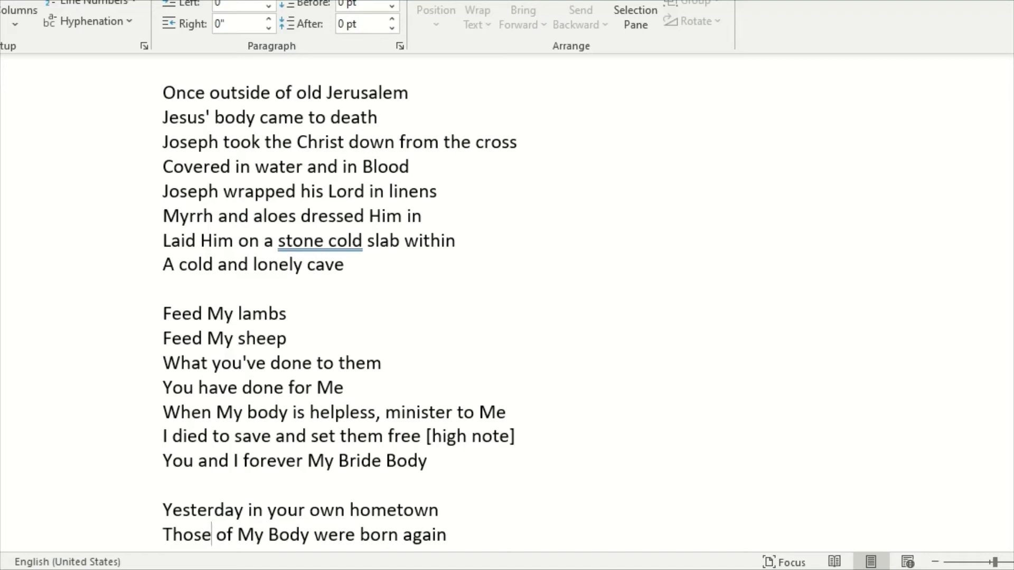
{"action": "scroll", "scroll_direction": "down", "scroll_amount": 3}
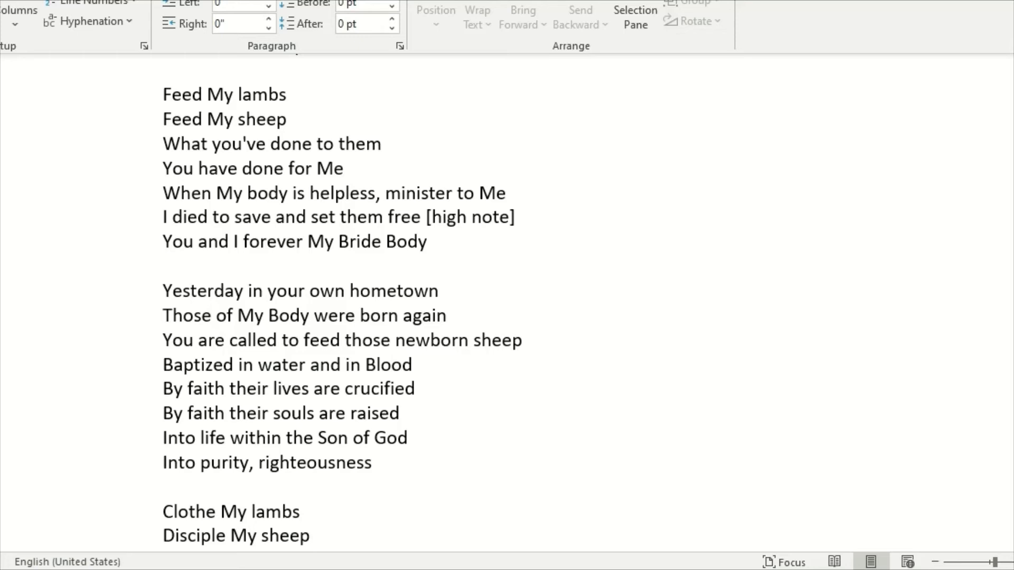
Scroll to the closing 'Clothe My lambs' chorus ending with 'My Bride Body'.
{"action": "left_click", "coordinate": [210, 316]}
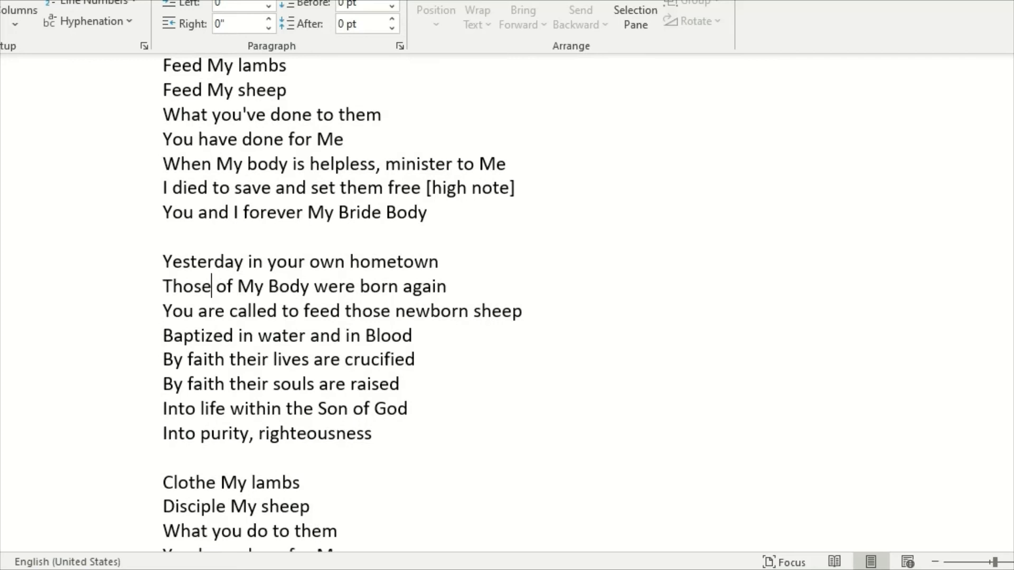
{"action": "scroll", "scroll_direction": "down", "scroll_amount": 3}
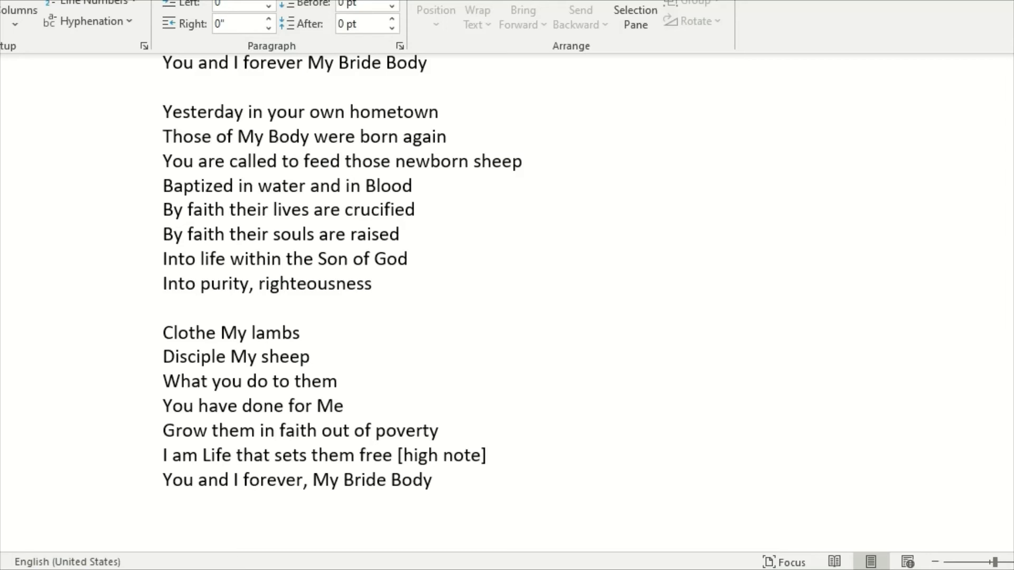
{"action": "left_click", "coordinate": [211, 137]}
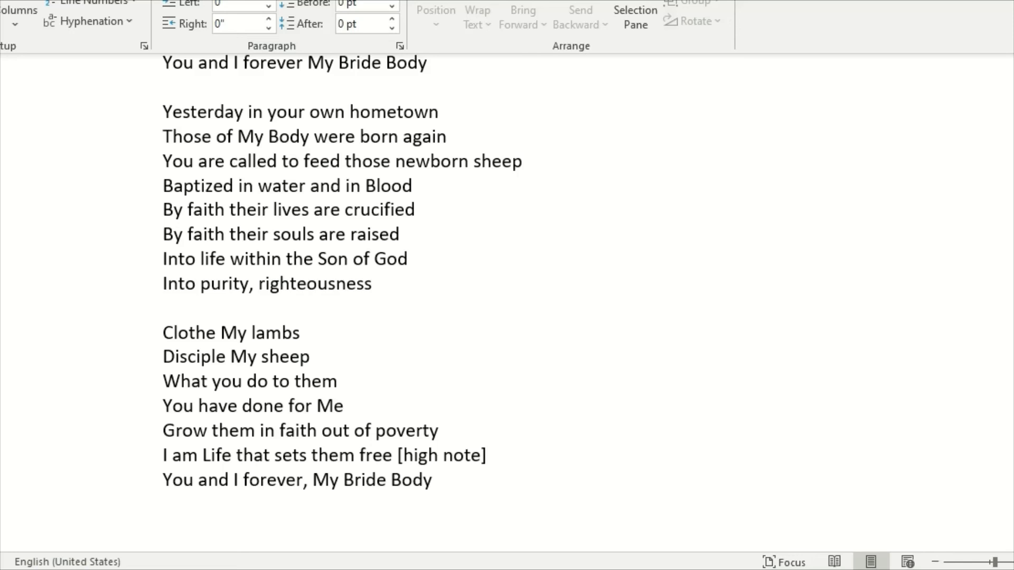
{"action": "left_click", "coordinate": [211, 136]}
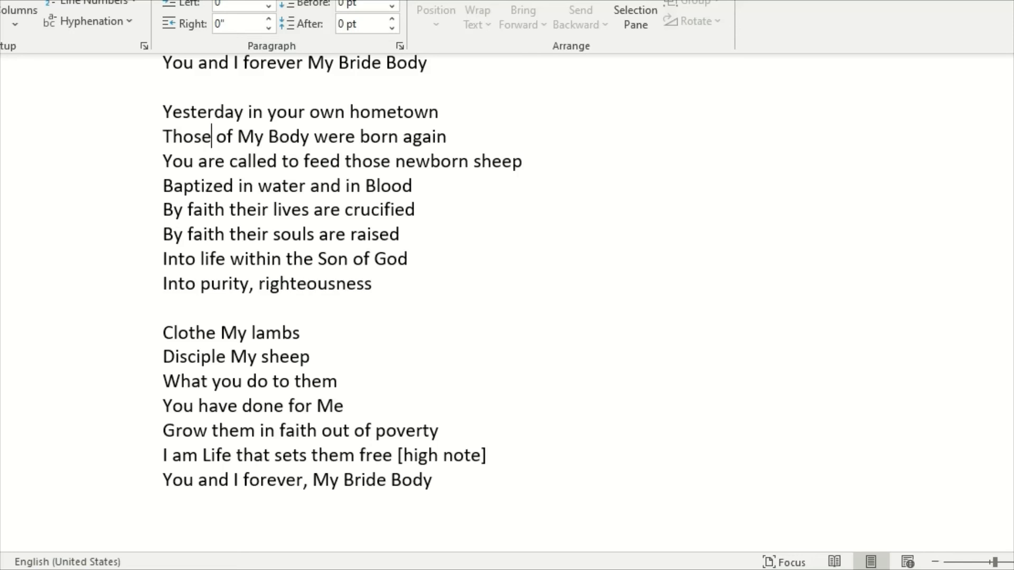